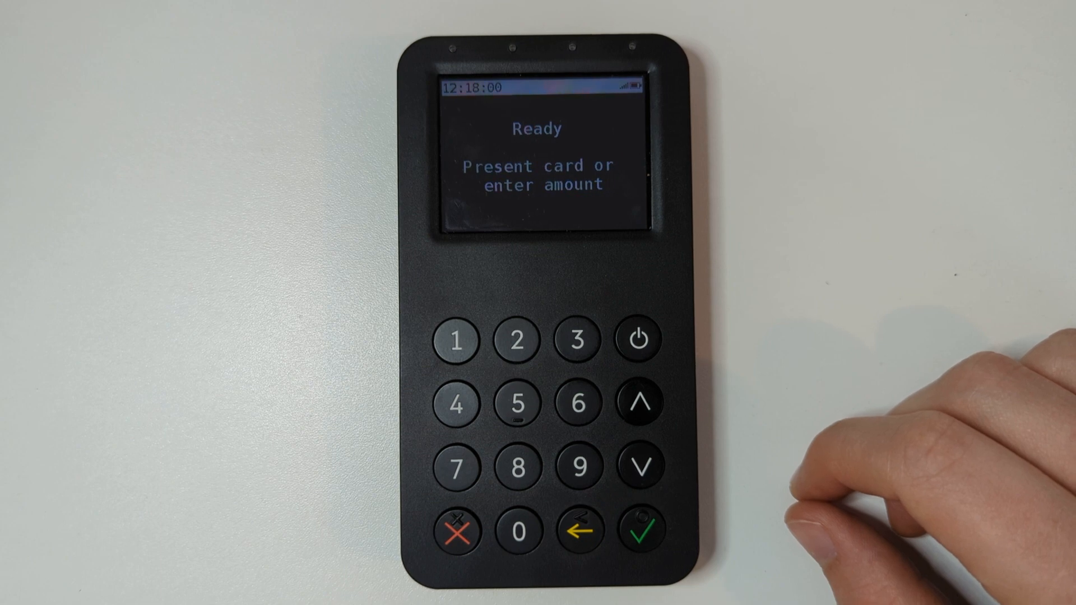
Step: Open the main menu from the Ready screen and enter the Settings menu
left_click(640, 404)
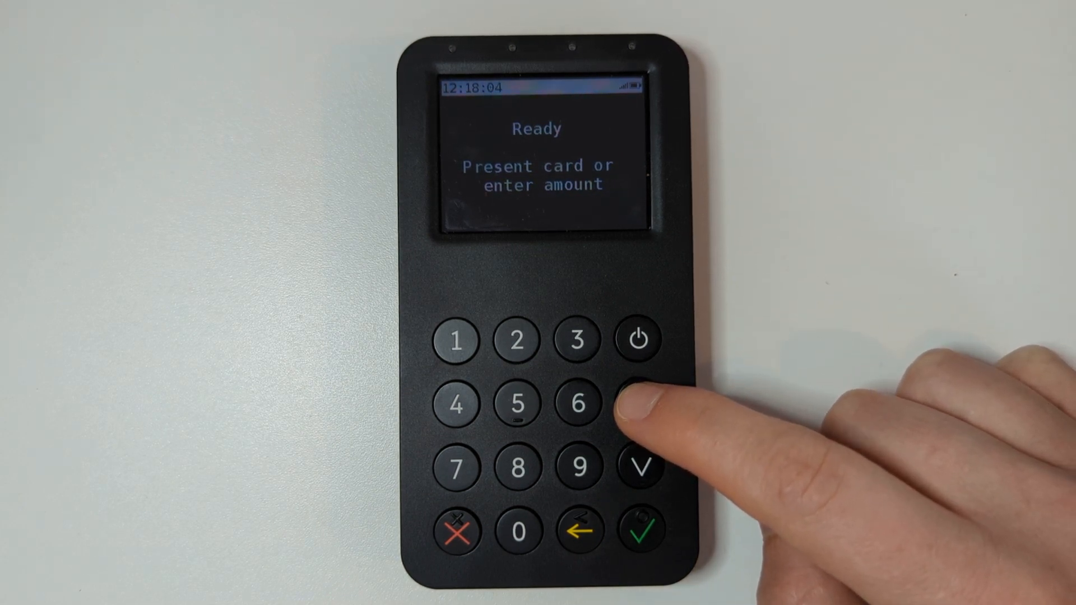
left_click(638, 469)
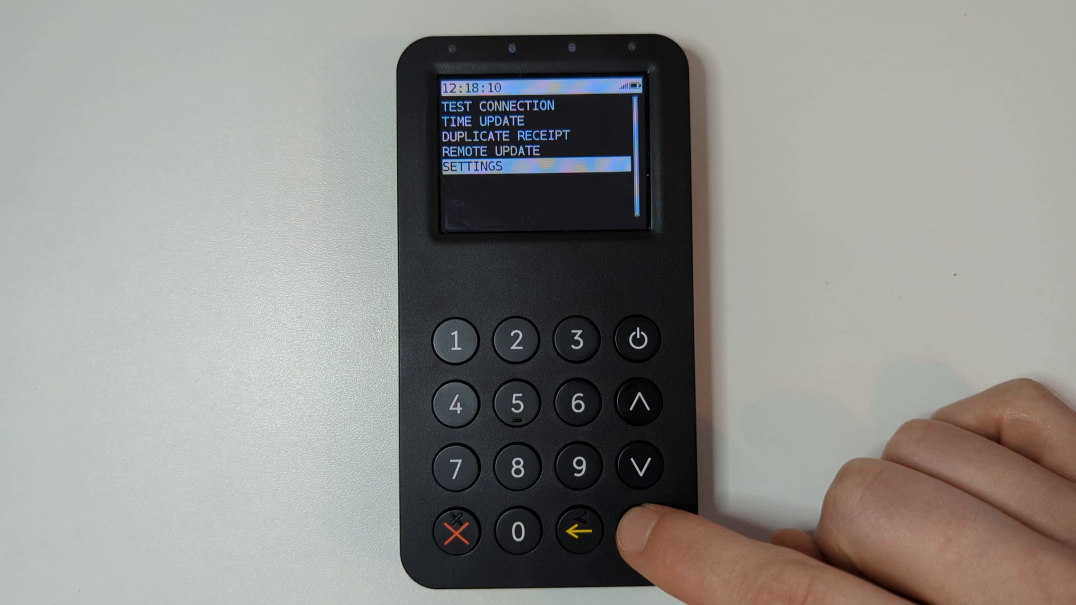
left_click(578, 532)
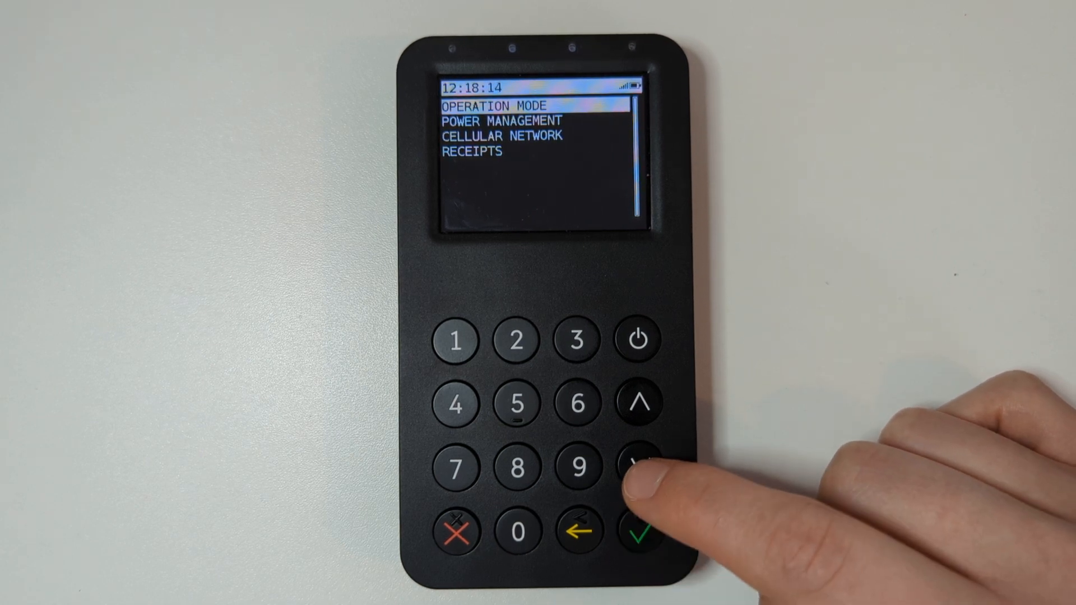
Step: Under Cellular Network, change Cellular Mode from Automatic to Manual
left_click(638, 469)
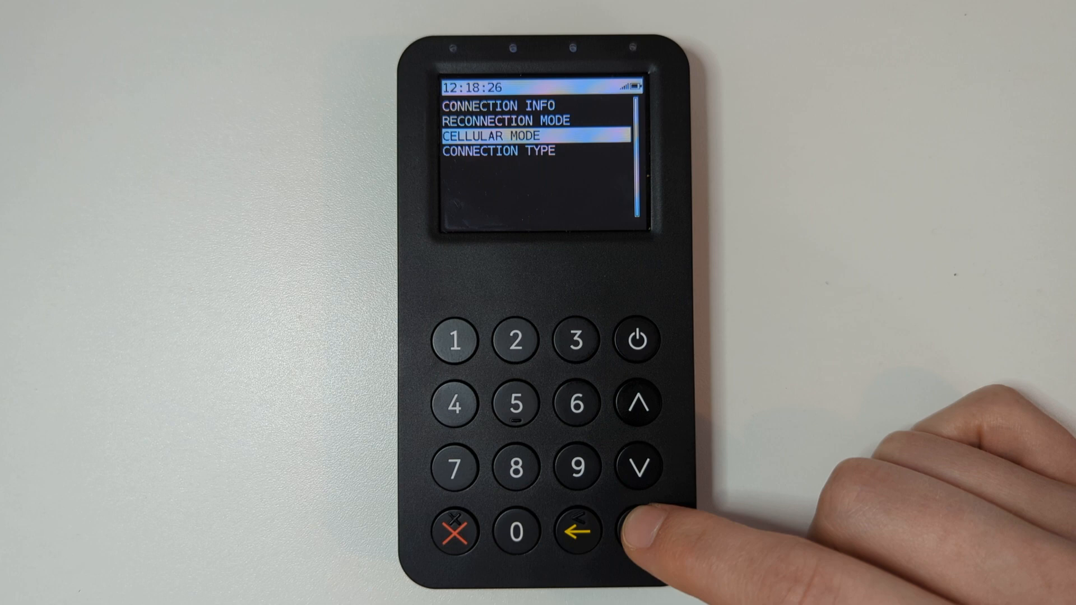
left_click(632, 531)
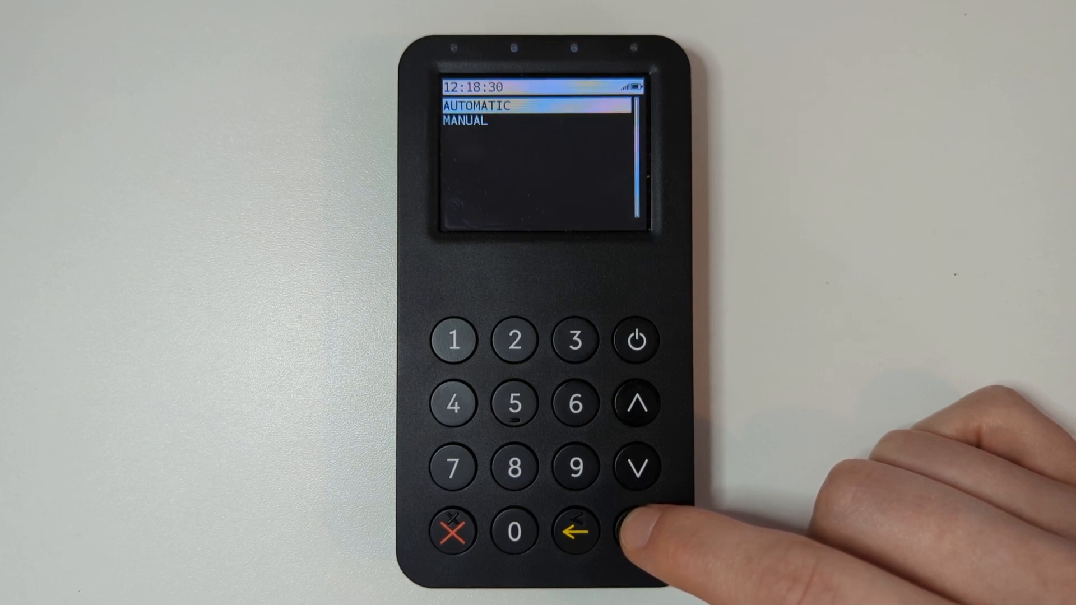
left_click(636, 530)
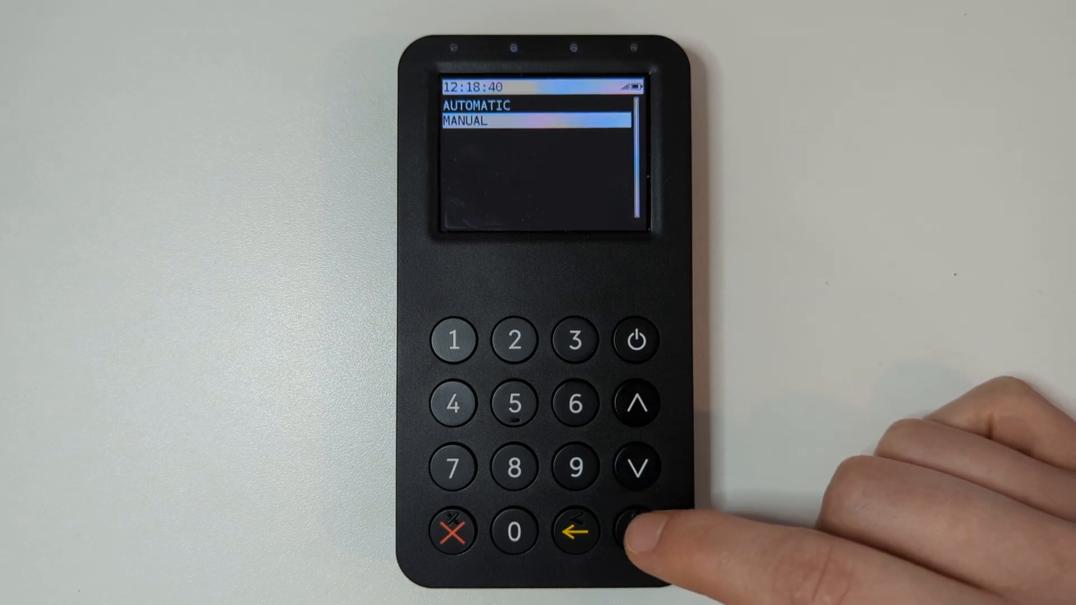
left_click(635, 532)
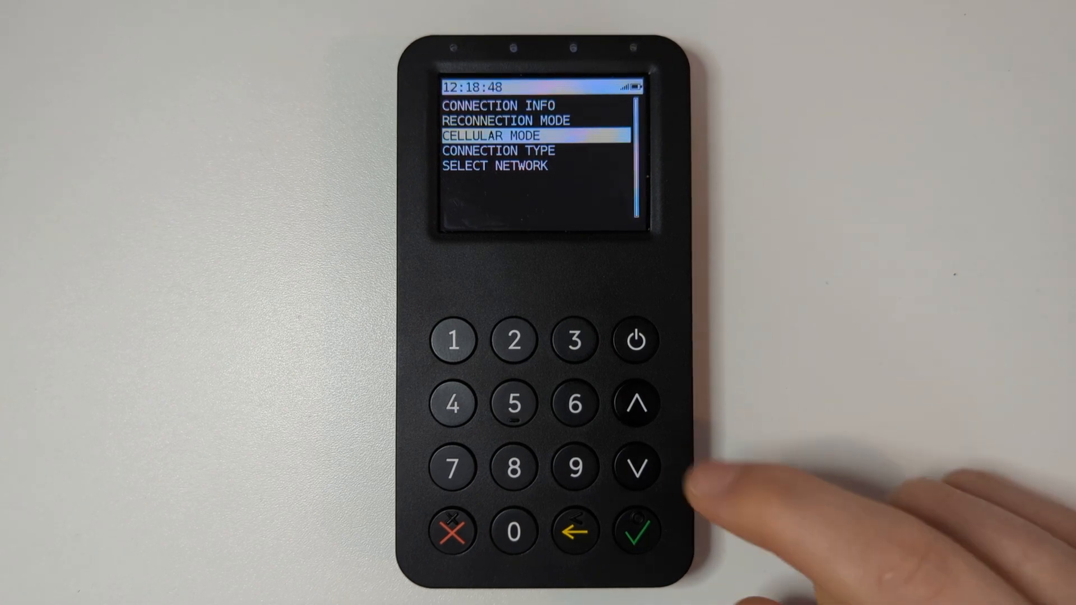
Step: Open Select Network and highlight O2 - UK in the list of mobile networks
left_click(637, 469)
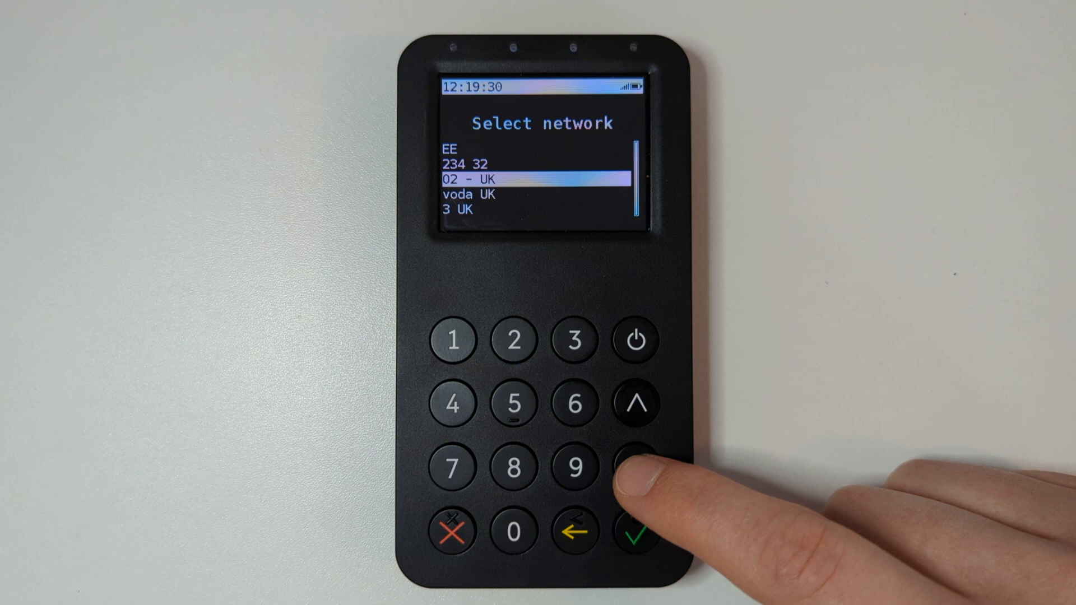
left_click(637, 532)
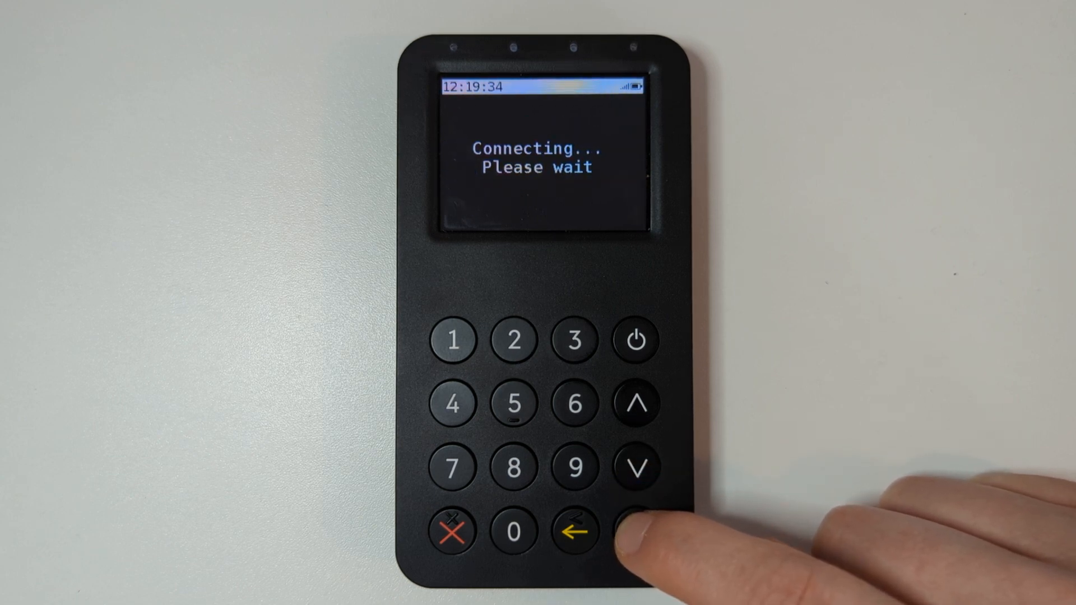
Step: Confirm connection to O2 - UK, then back out to the Settings menu
left_click(636, 531)
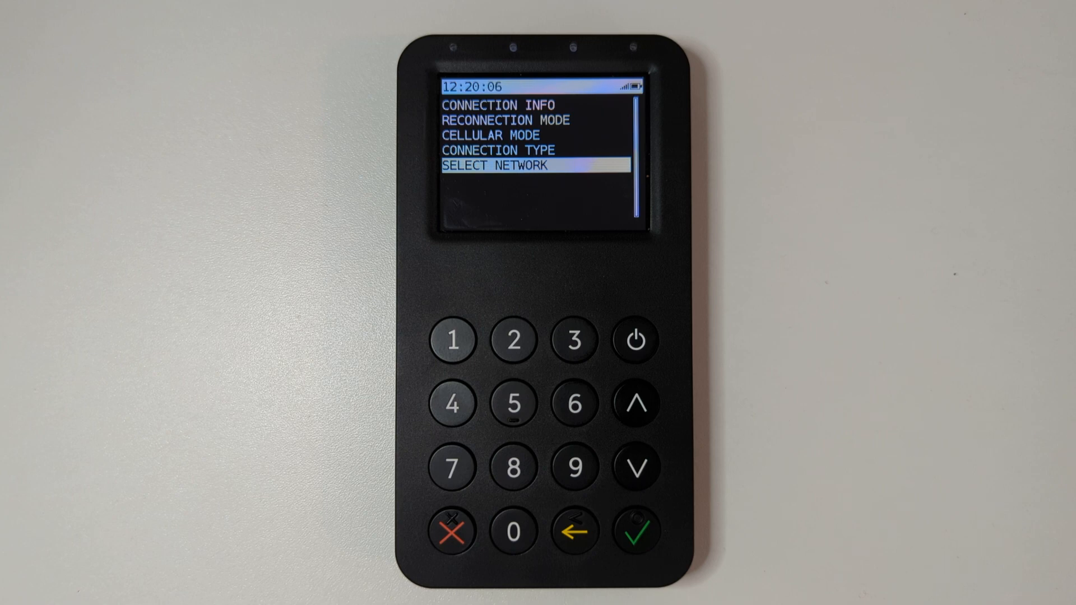
left_click(451, 531)
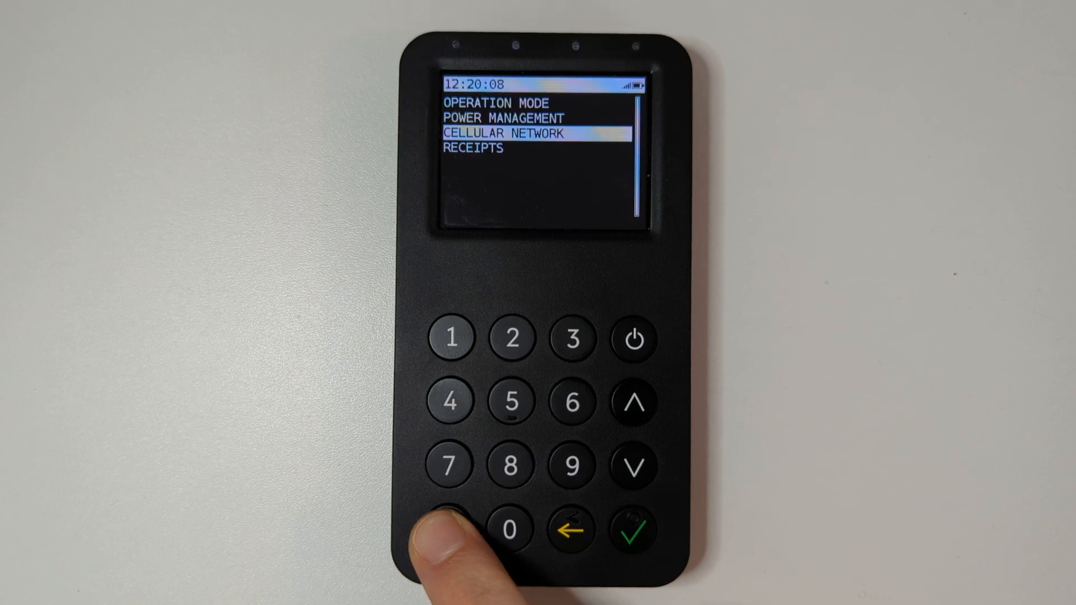
Step: Return to the main menu and start Test Connection over the O2 network
left_click(451, 529)
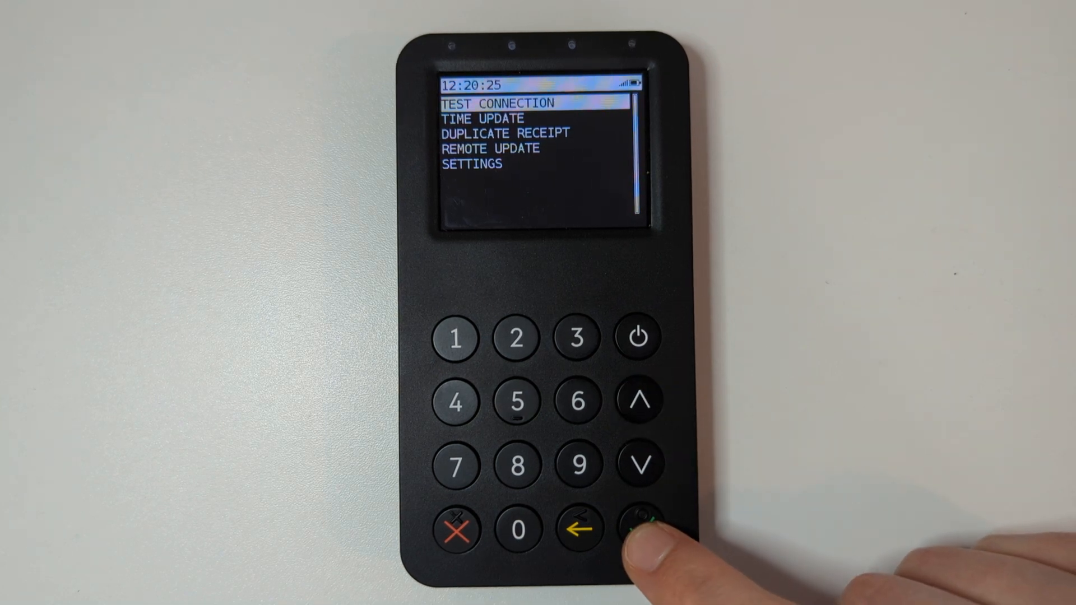
left_click(639, 531)
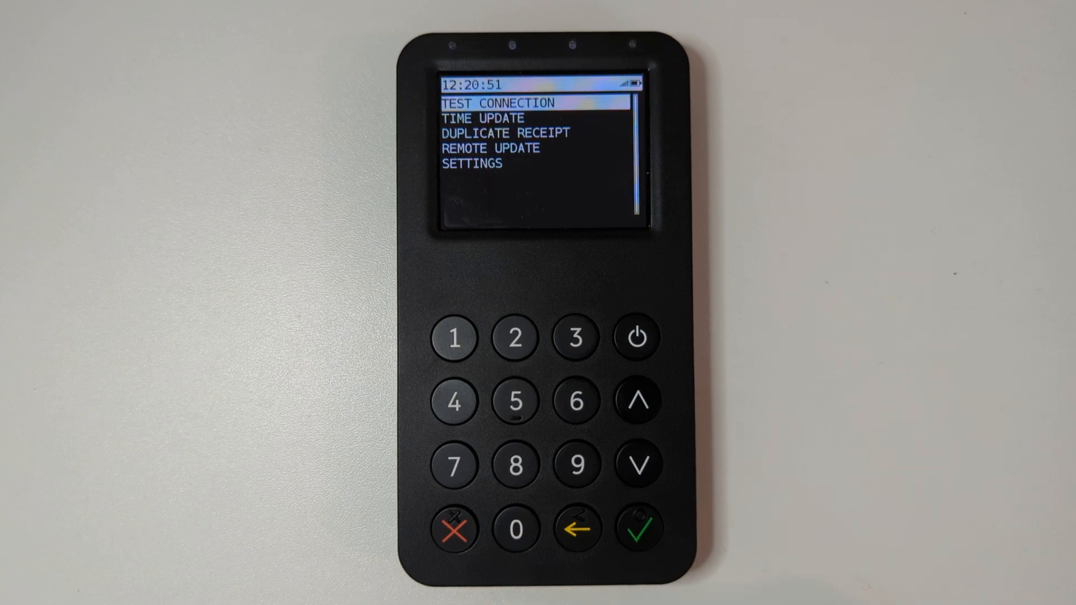
Step: Set Cellular Mode back to Automatic and return to the Settings menu
left_click(638, 464)
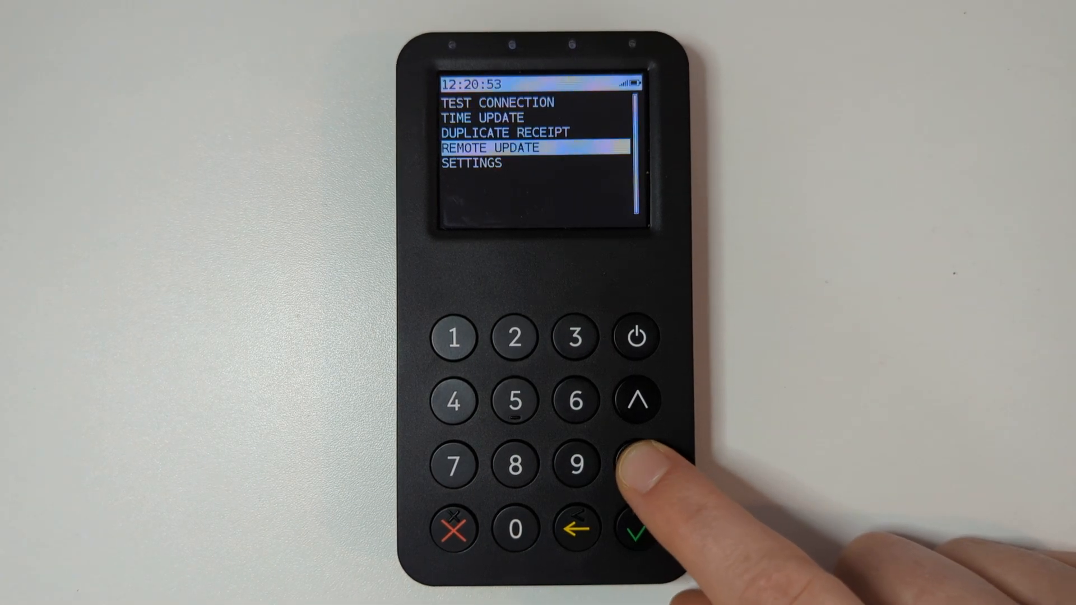
left_click(635, 532)
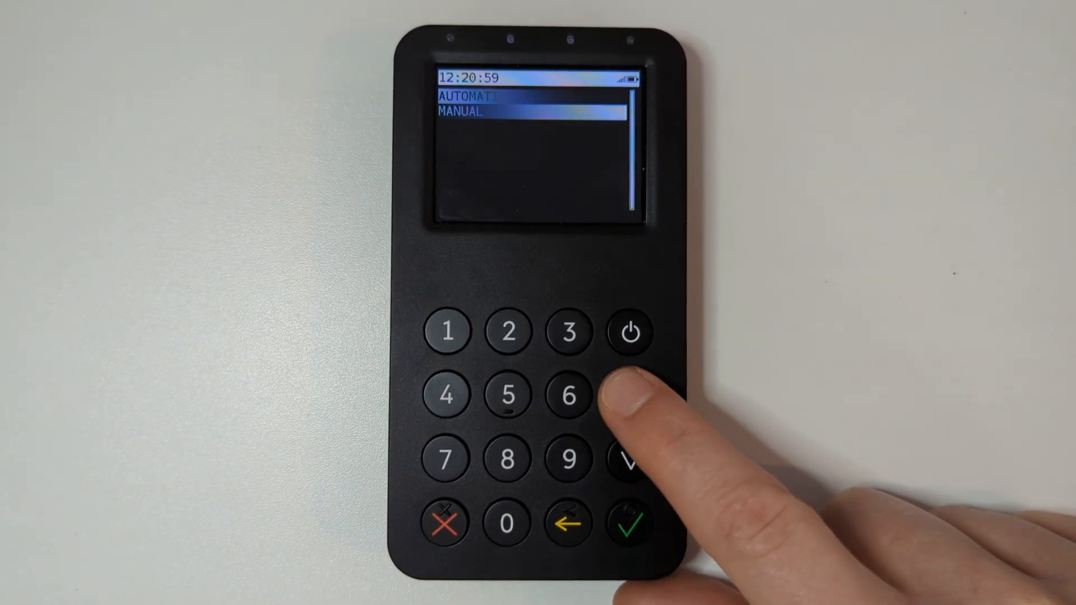
left_click(629, 524)
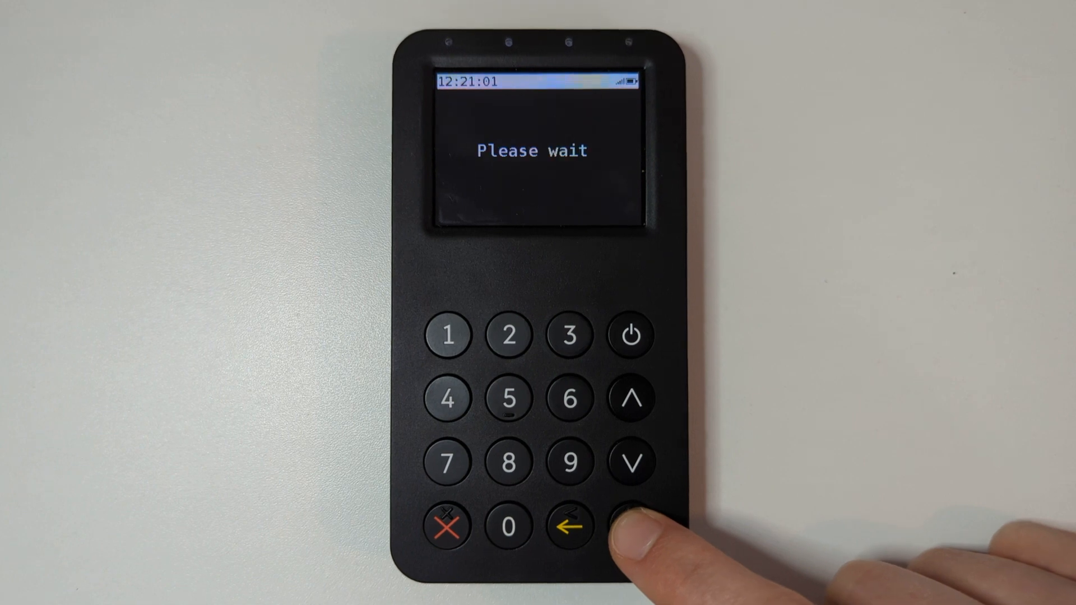
left_click(629, 527)
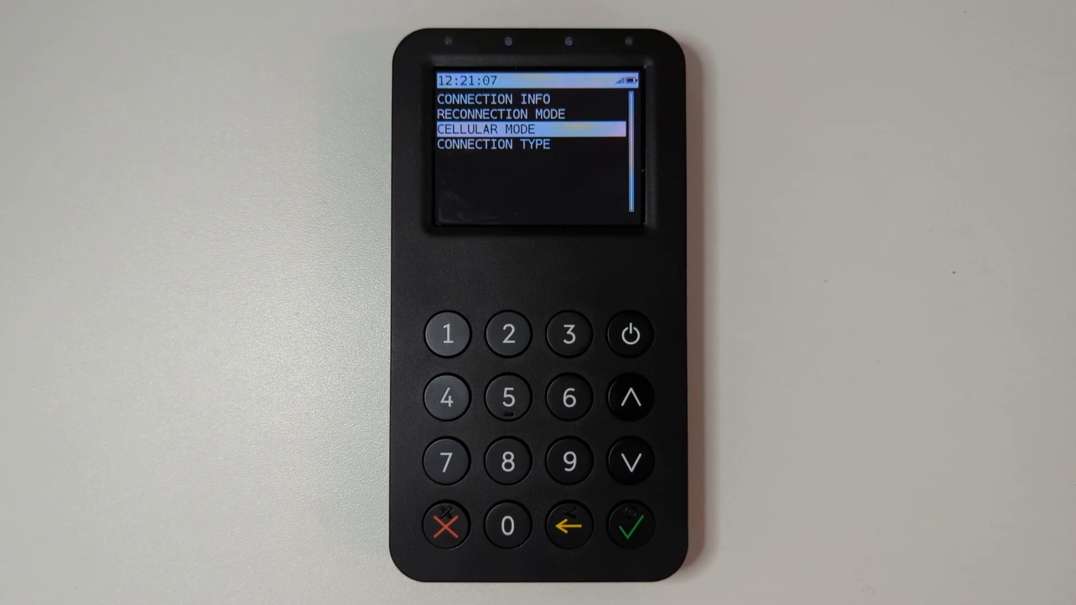
left_click(445, 526)
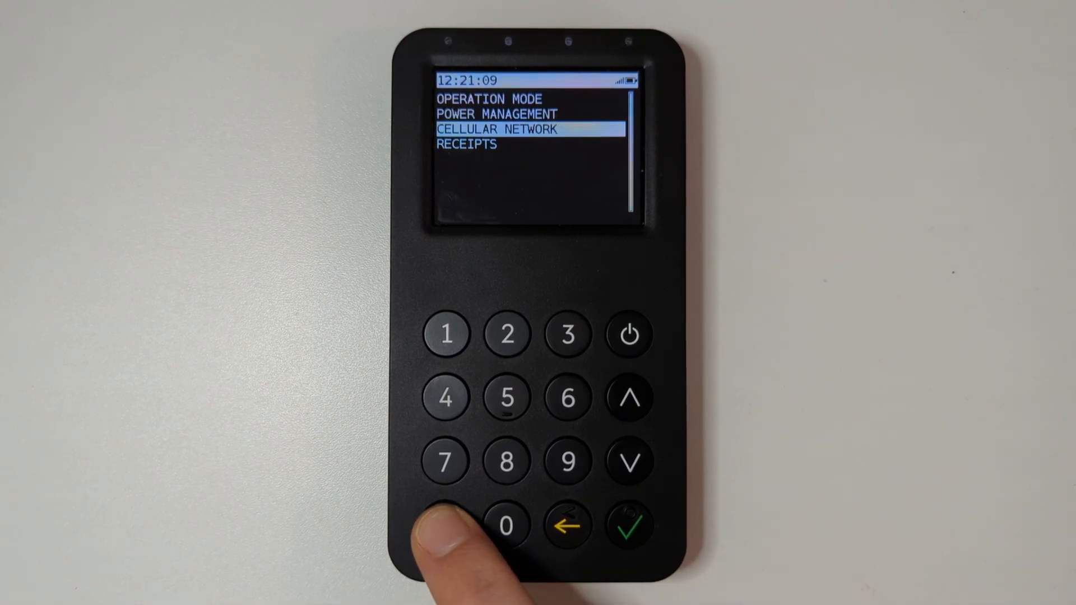